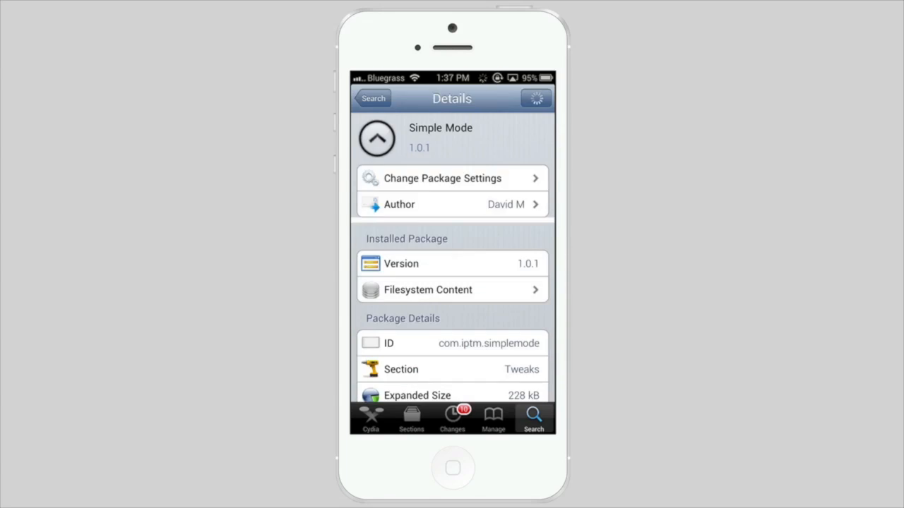
# Expand the Simple Mode package details in Cydia and scroll through the feature description
pyautogui.click(378, 138)
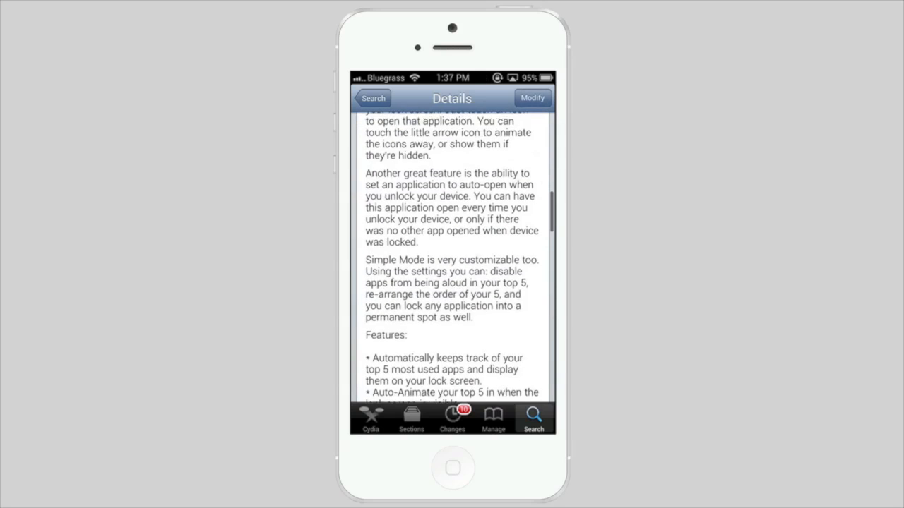
pyautogui.scroll(-3)
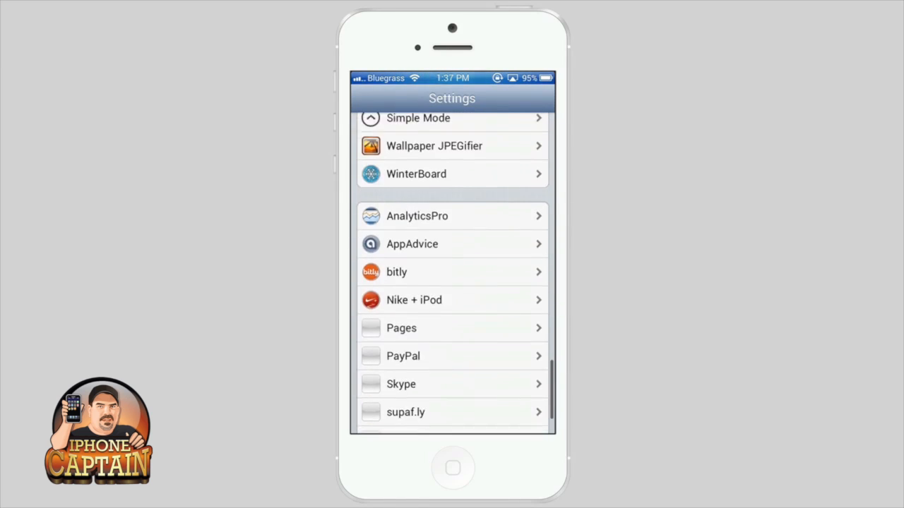
# Open Simple Mode's Edit Applications list showing the top 5 and all apps
pyautogui.click(417, 118)
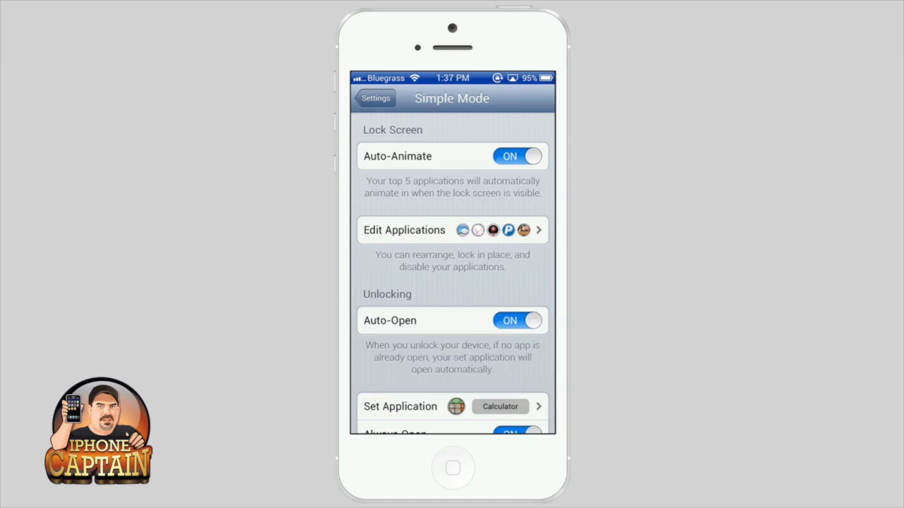
pyautogui.click(452, 230)
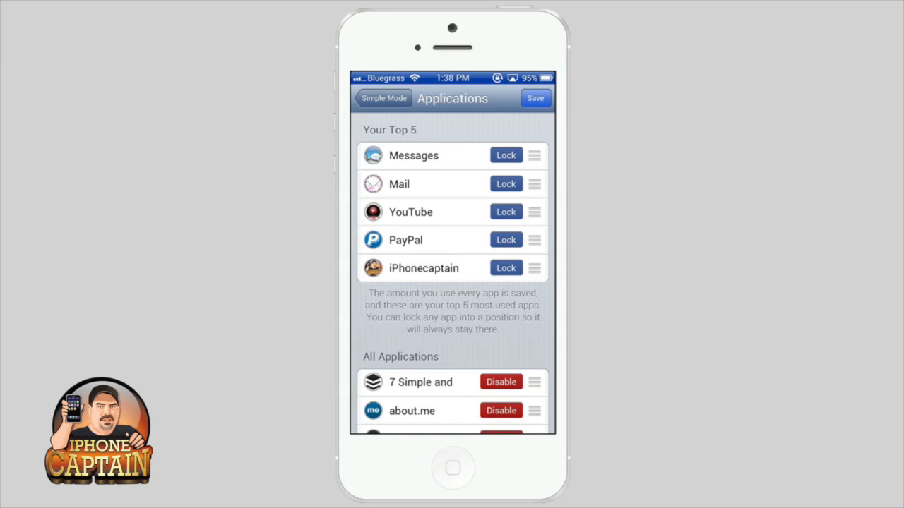
# Reorder the top 5 to Mail, iPhonecaptain, Messages, YouTube, PayPal and start locking Mail
pyautogui.scroll(-3)
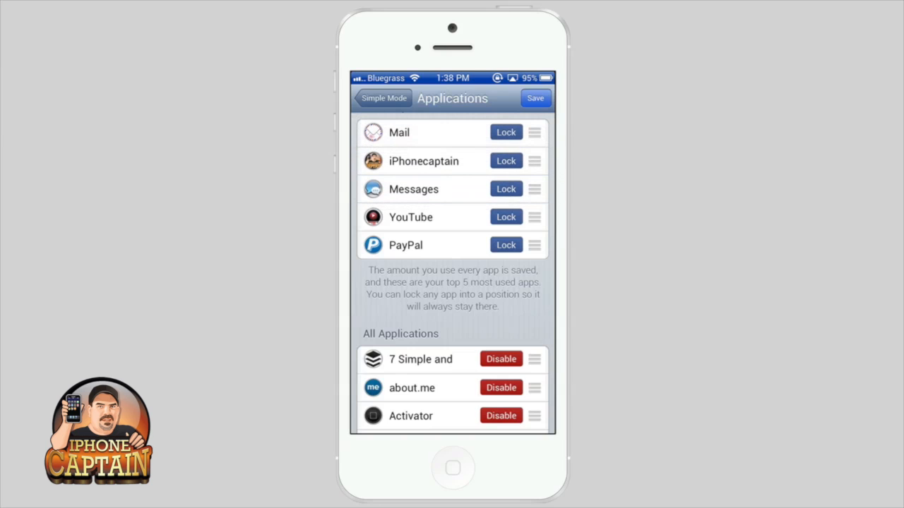
pyautogui.click(534, 98)
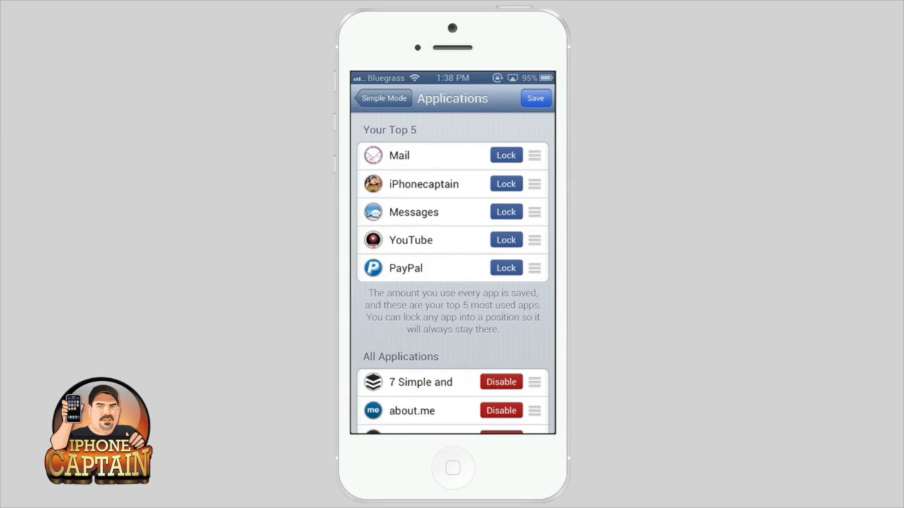
pyautogui.click(505, 155)
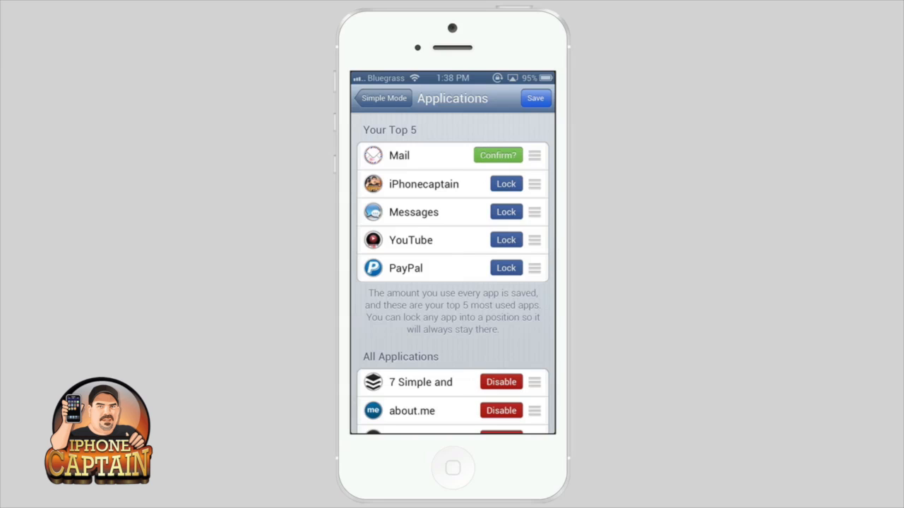
# Confirm Mail's lock, disable 7 Simple, Activator and about.me, and save the changes
pyautogui.click(497, 155)
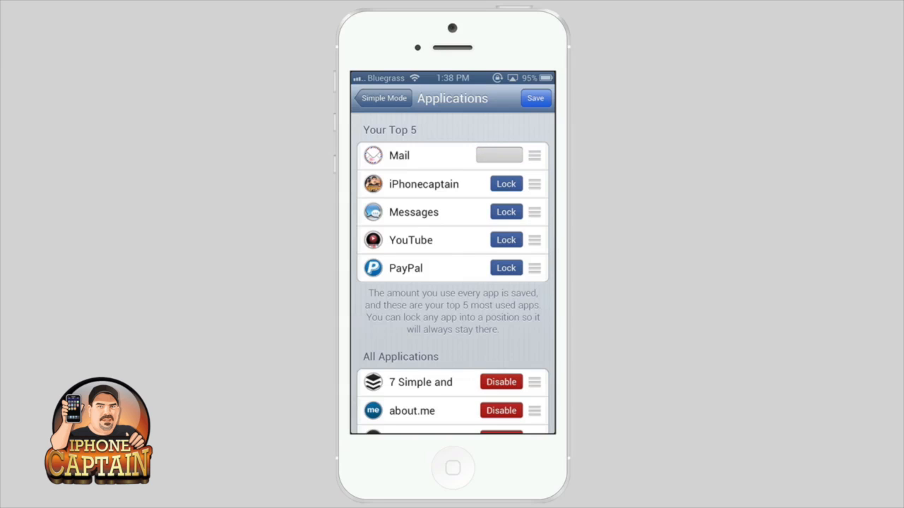
pyautogui.click(506, 156)
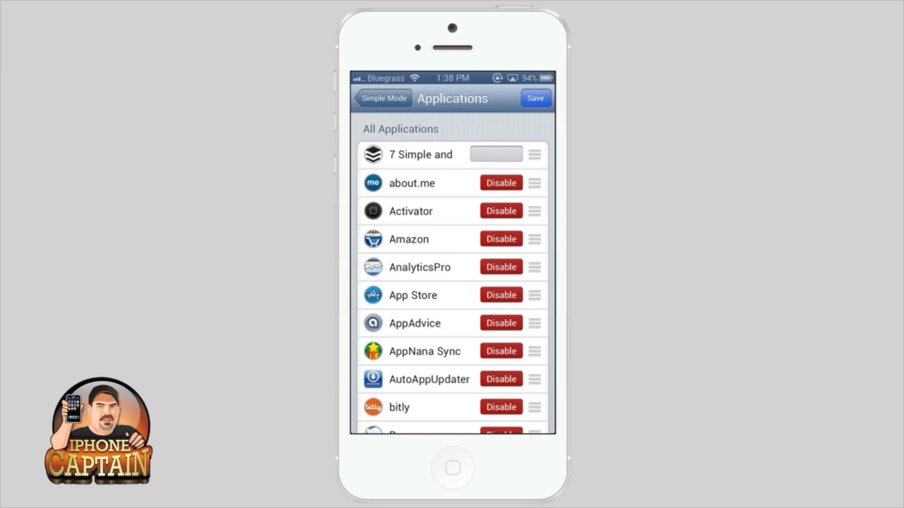
pyautogui.click(501, 210)
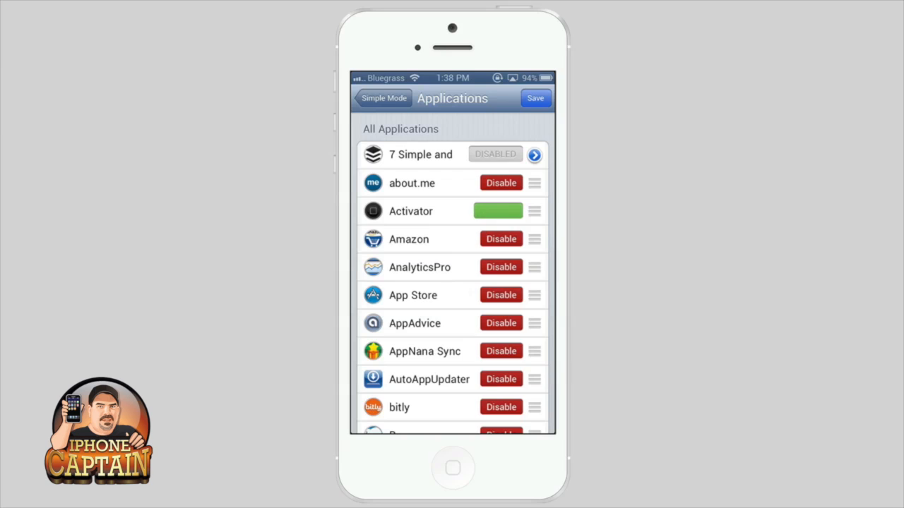
pyautogui.click(498, 210)
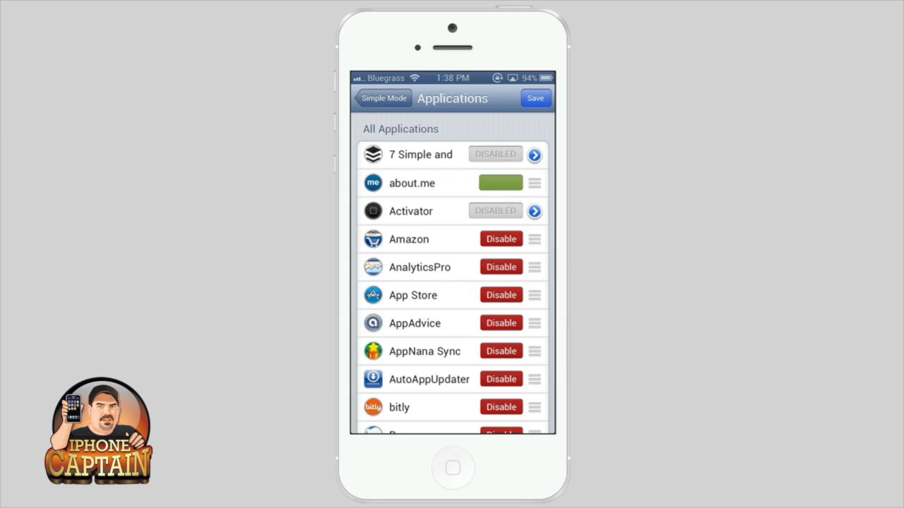
pyautogui.click(500, 183)
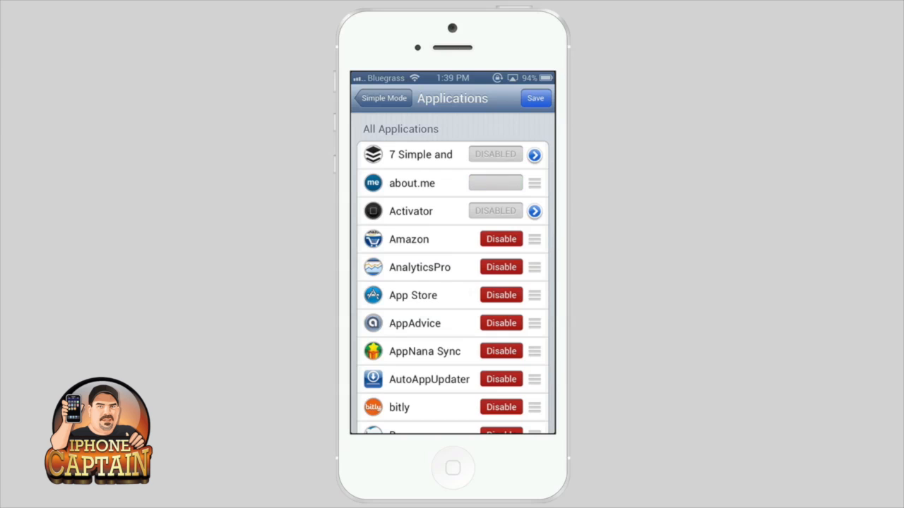
pyautogui.click(383, 97)
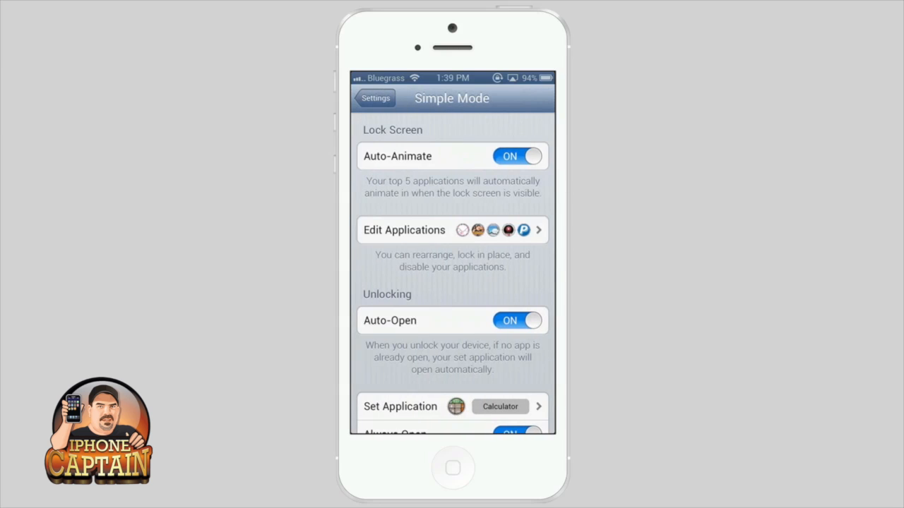
# Leave Settings and show the multitasking bar with Settings and Cydia
pyautogui.scroll(-3)
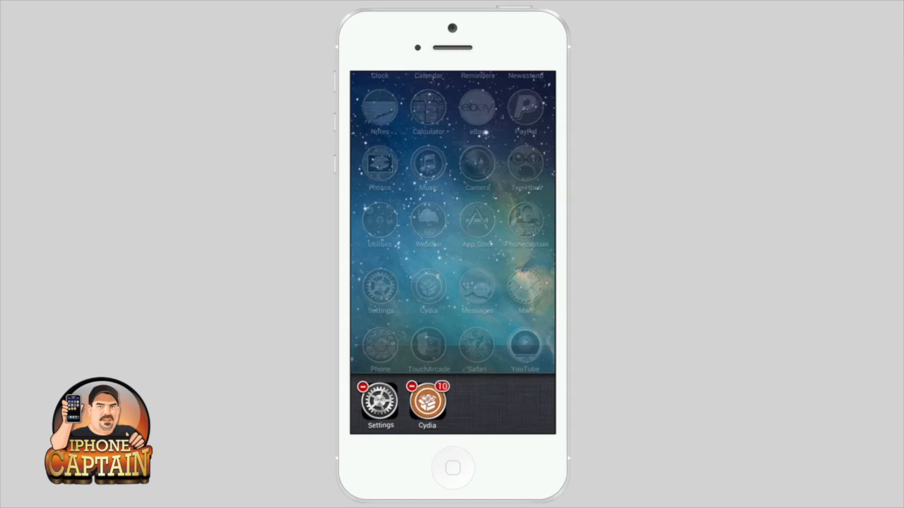
# Reopen Settings from the multitasking bar
pyautogui.click(452, 468)
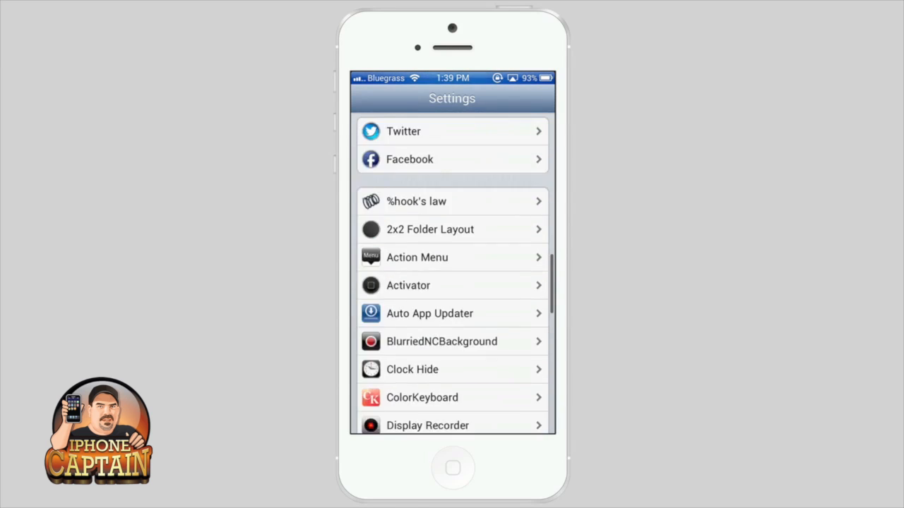
# Set Calculator as Simple Mode's always-open app, then return to the Settings tweaks list
pyautogui.scroll(-3)
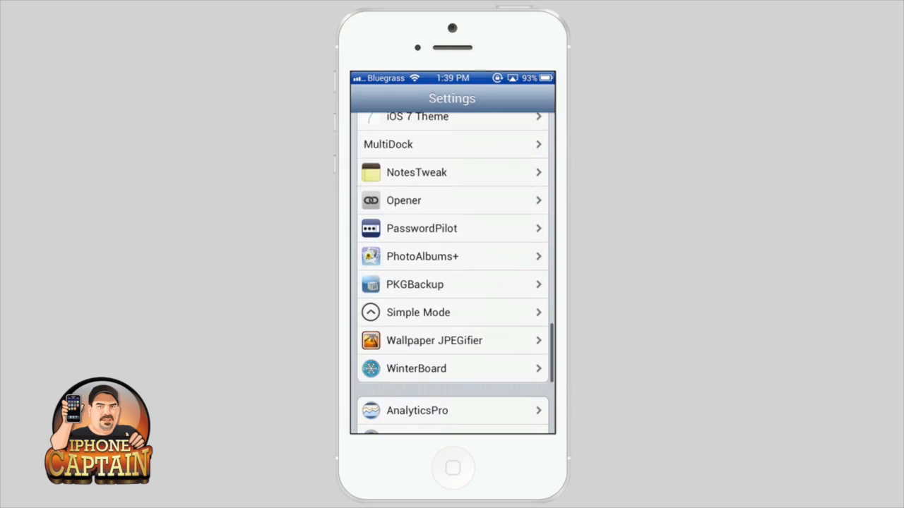
pyautogui.click(417, 312)
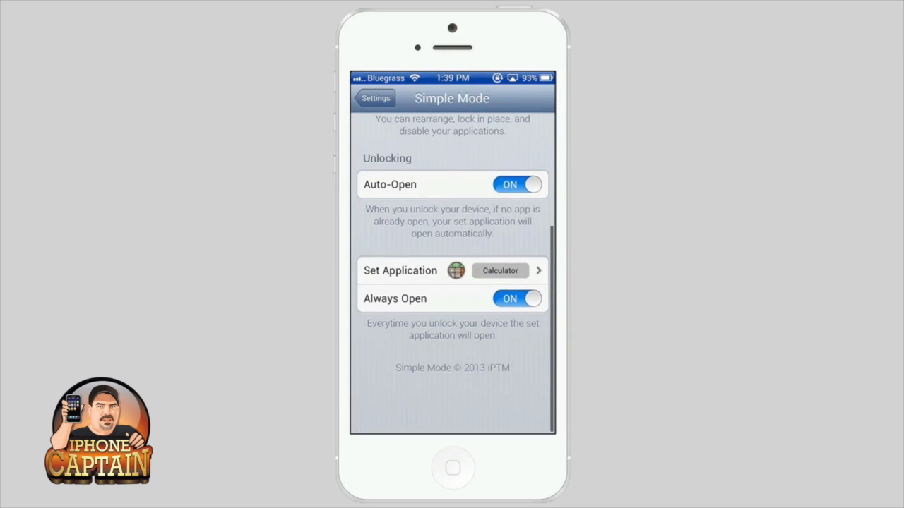
pyautogui.scroll(-3)
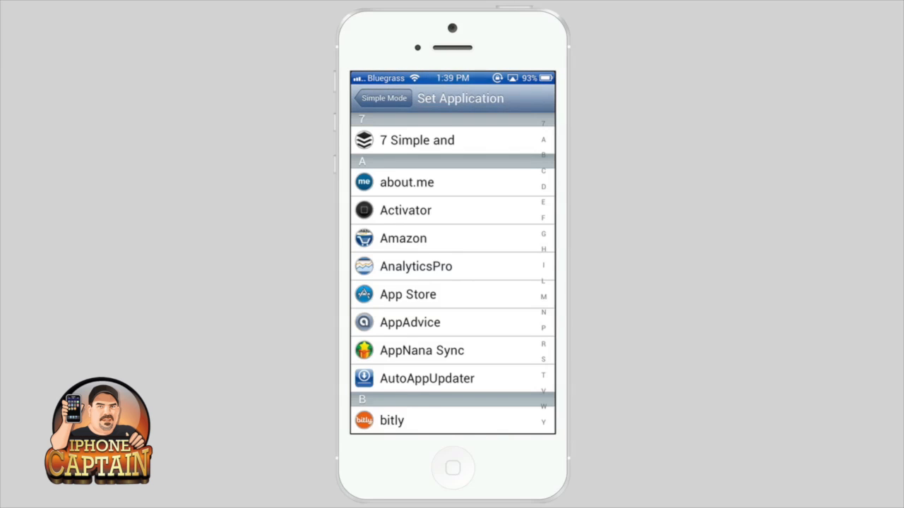
pyautogui.scroll(-3)
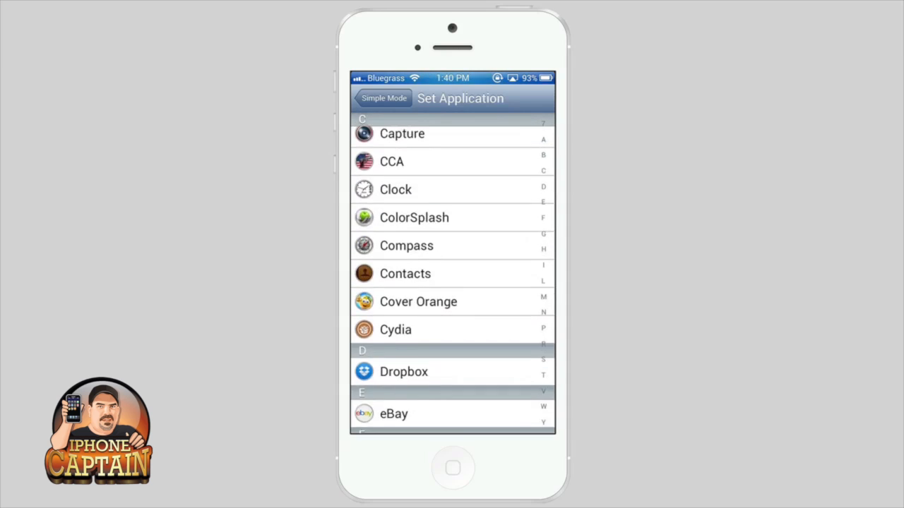
pyautogui.click(384, 98)
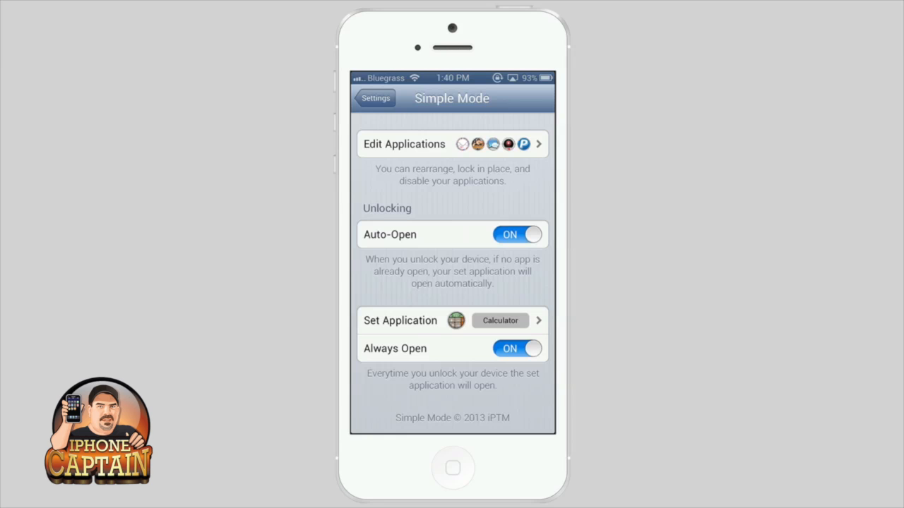
pyautogui.click(375, 98)
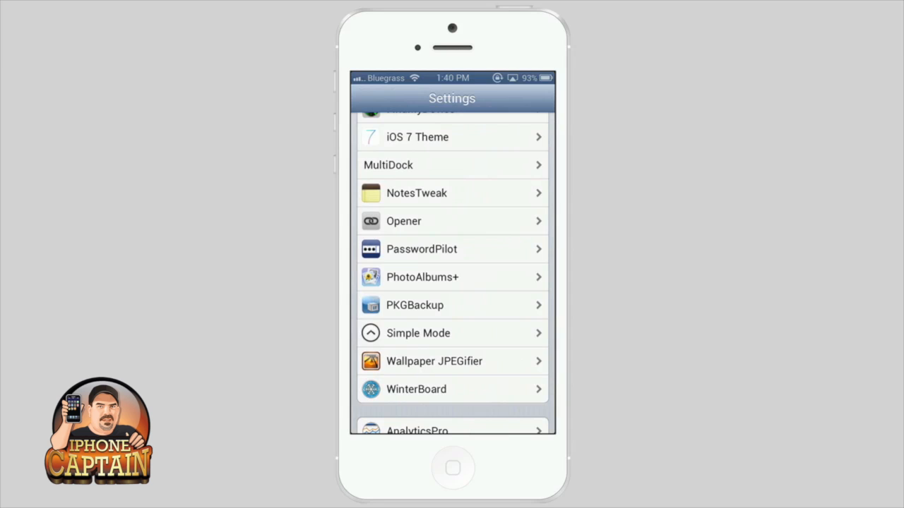